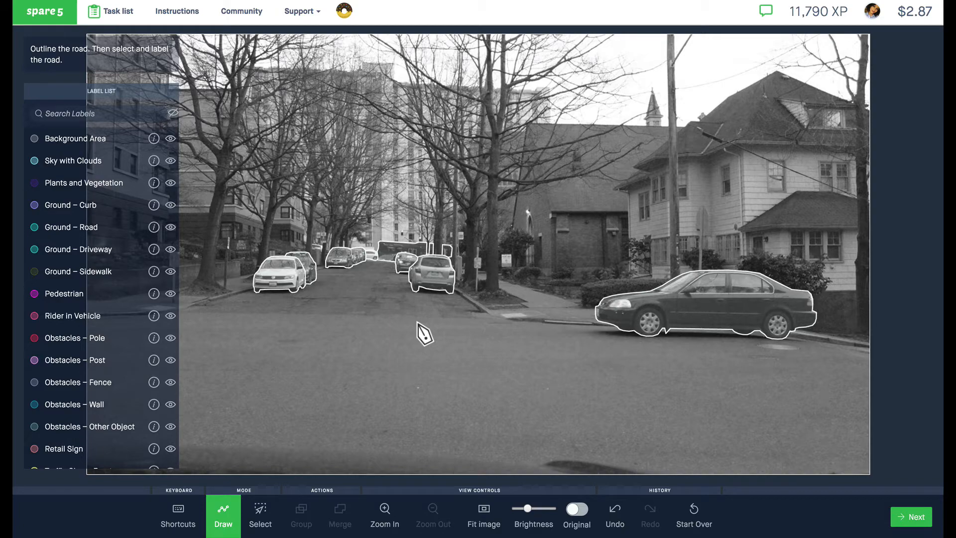
pyautogui.moveTo(421, 339)
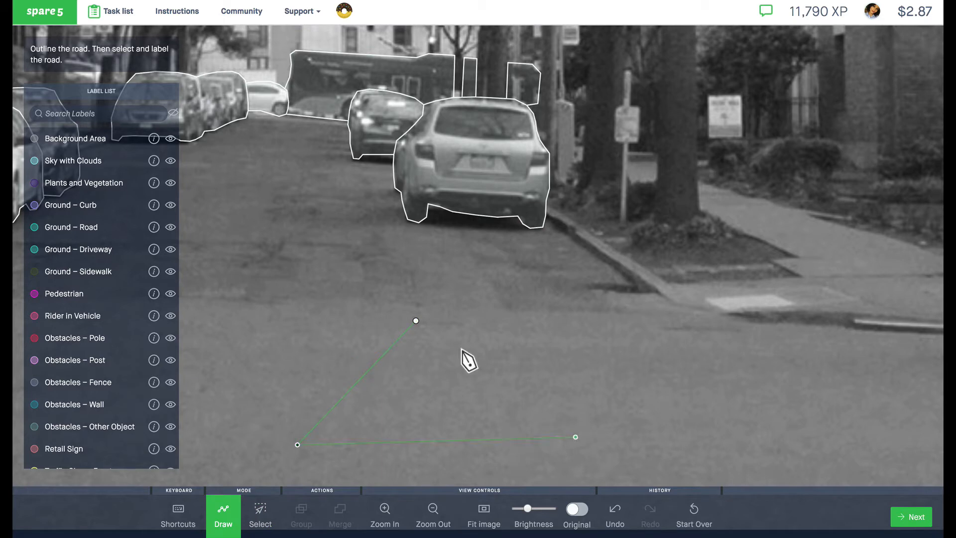
# Close the triangle on the road by clicking back on its first point.
pyautogui.click(415, 321)
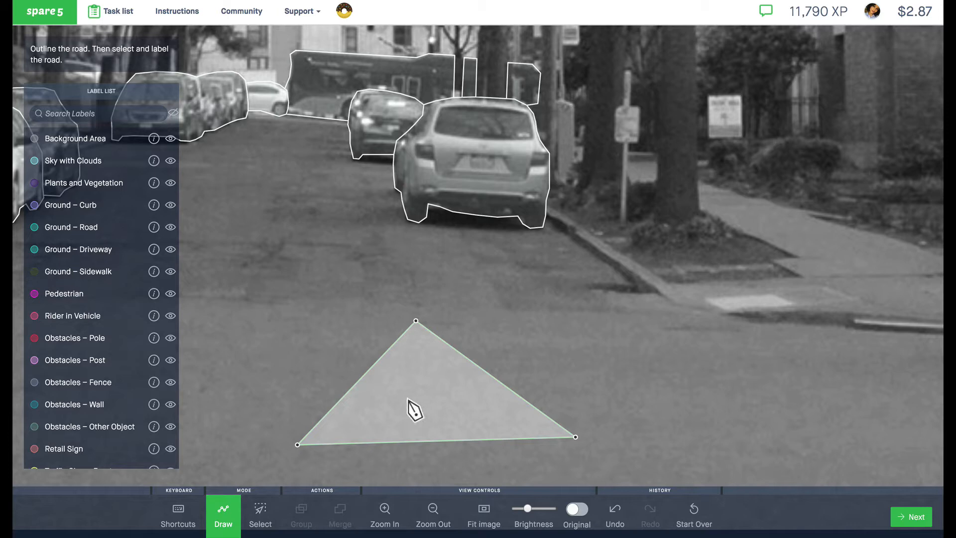
pyautogui.moveTo(103, 134)
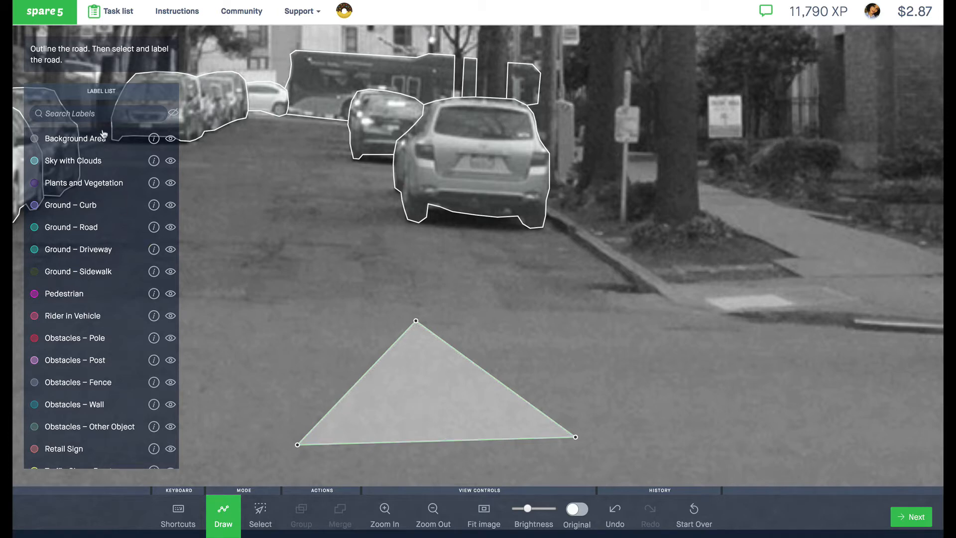
# Search 'g' in the Label List to assign Ground – Road to the triangle.
pyautogui.write('g')
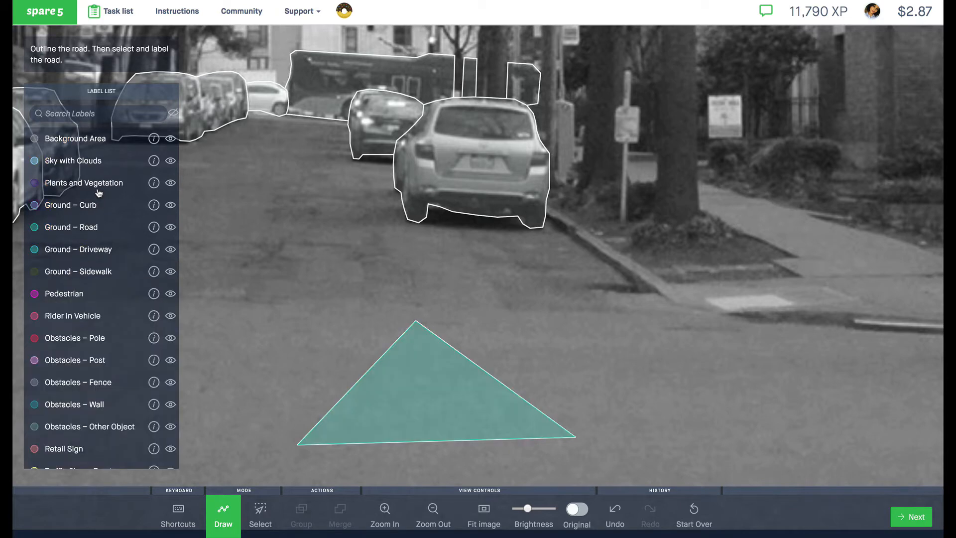
pyautogui.moveTo(425, 395)
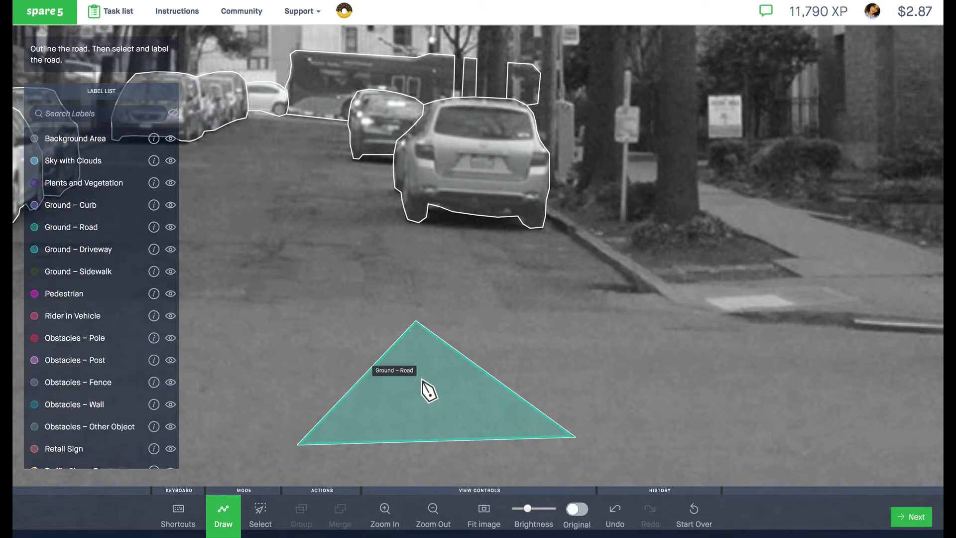
pyautogui.moveTo(521, 293)
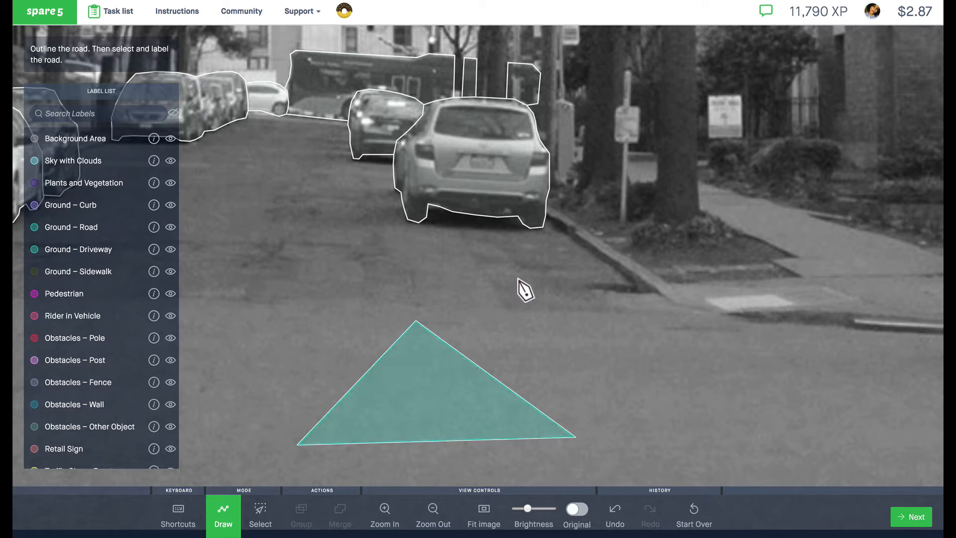
pyautogui.moveTo(701, 518)
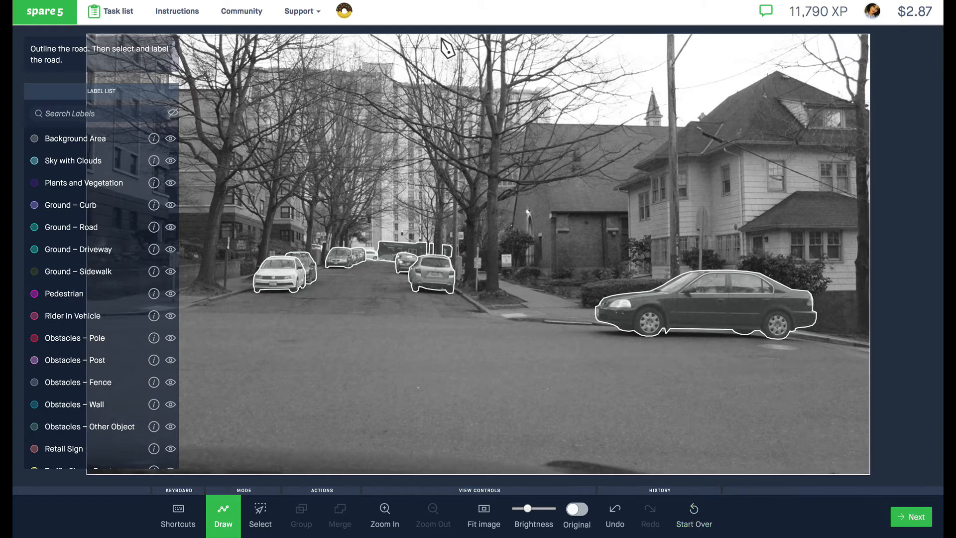
pyautogui.moveTo(468, 46)
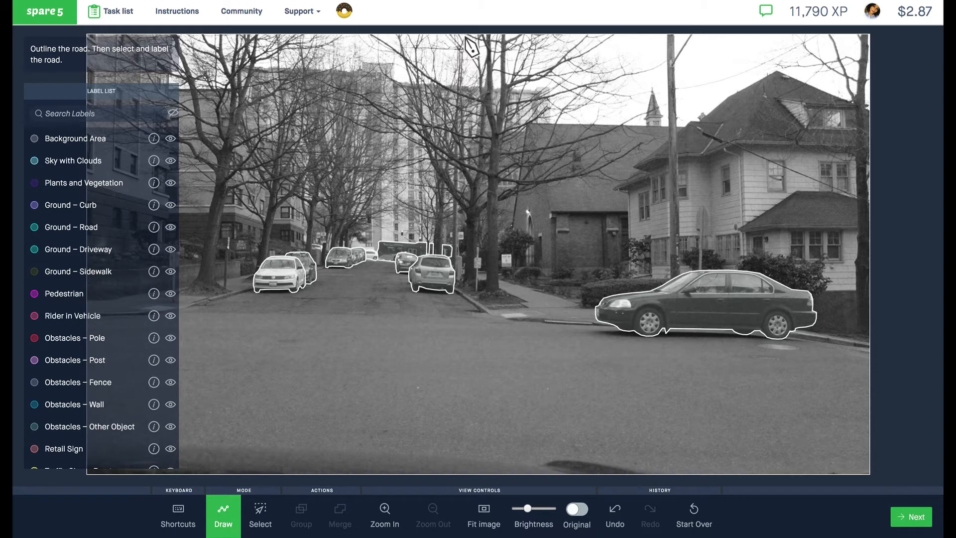
# Draw a vertical line from the image's top edge to its bottom edge, zooming out.
pyautogui.click(384, 523)
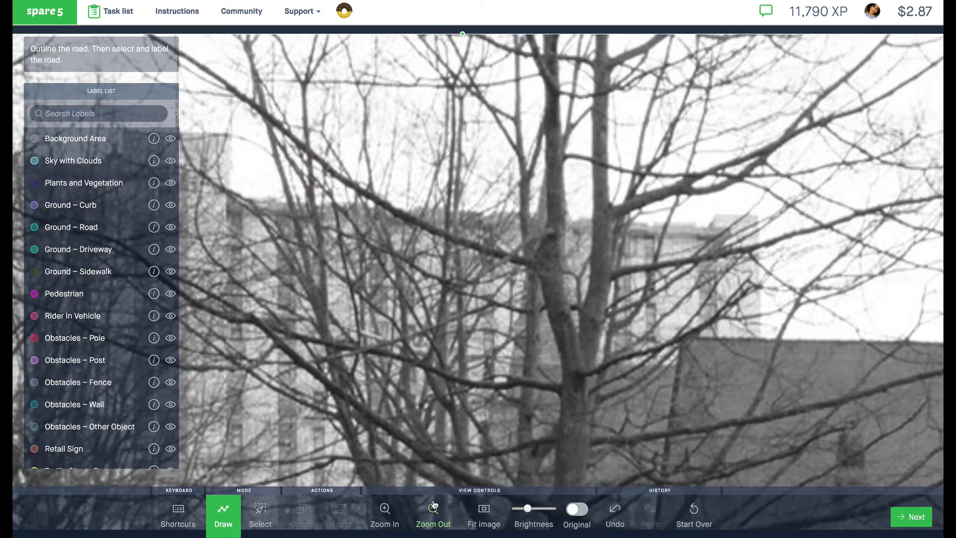
pyautogui.click(433, 521)
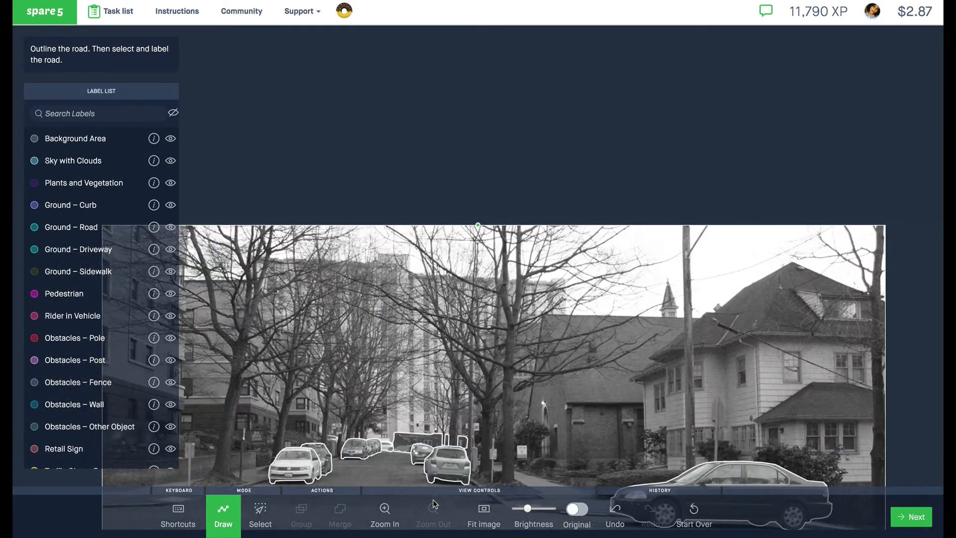
pyautogui.click(484, 517)
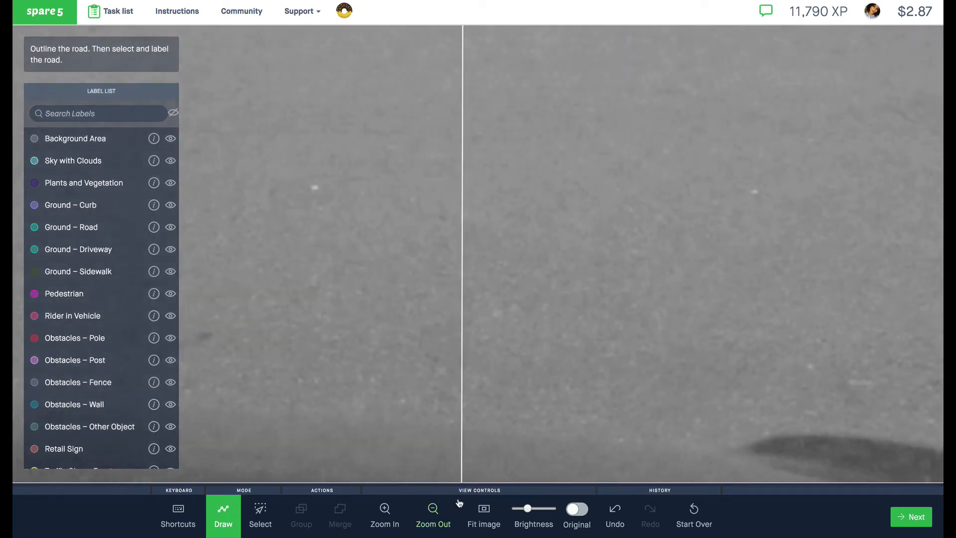
pyautogui.click(434, 509)
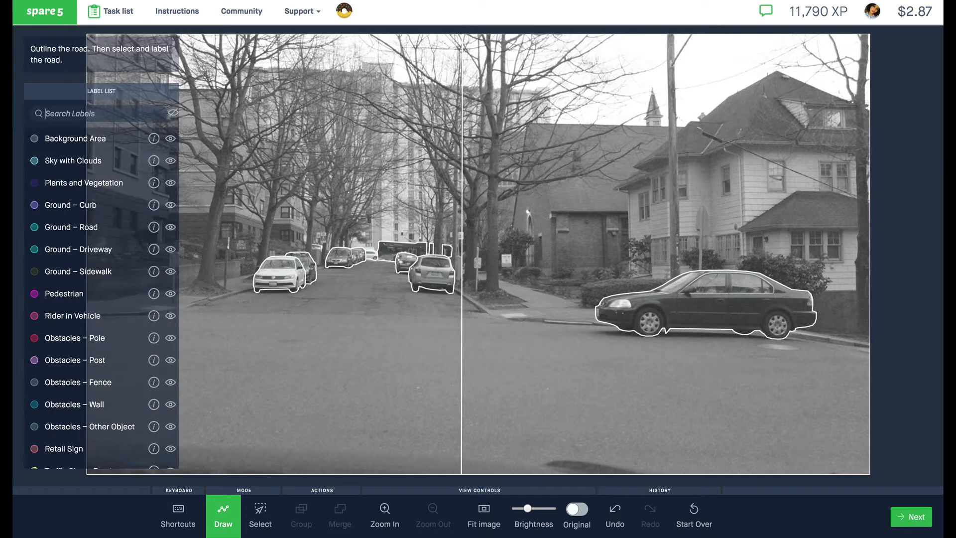
pyautogui.write('gr')
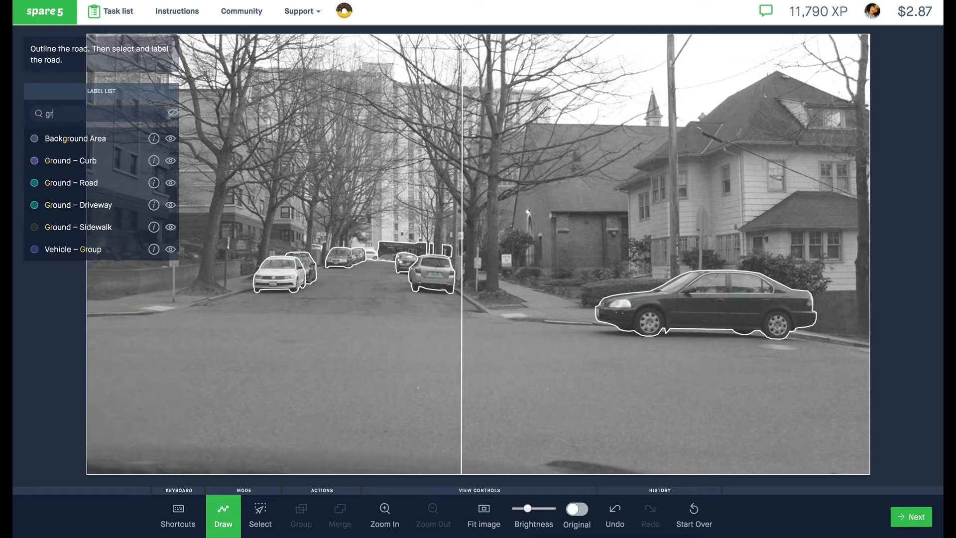
pyautogui.click(173, 112)
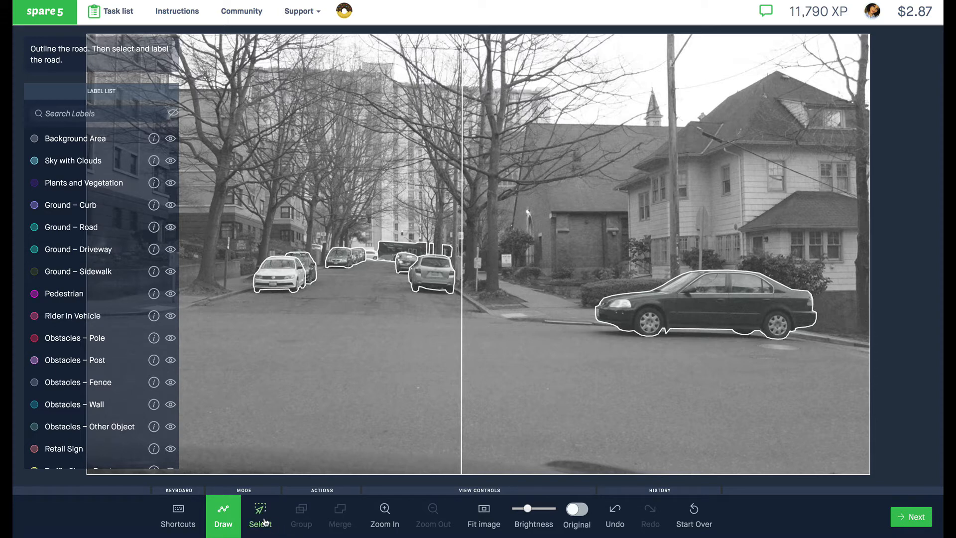
# Select the right half of the image and search 'ro' for the Ground – Road label.
pyautogui.click(260, 516)
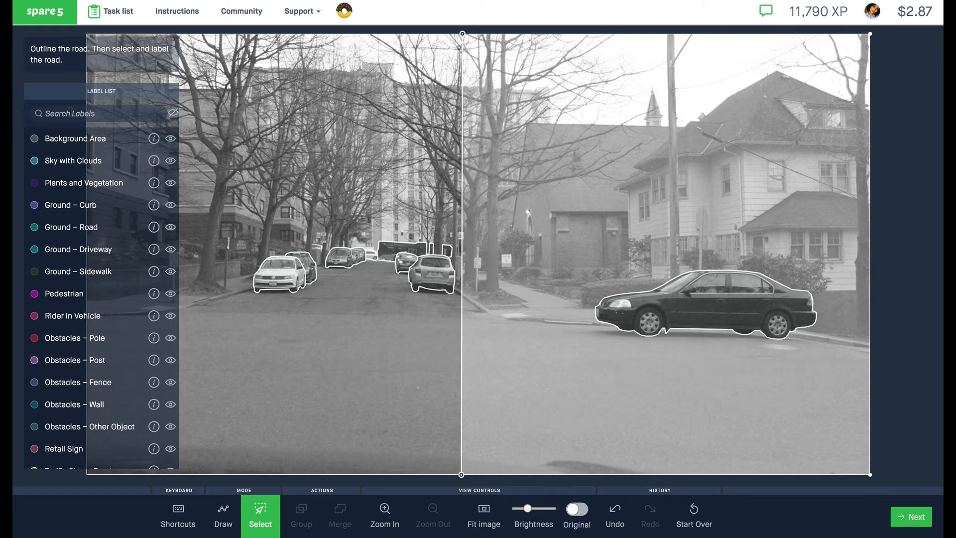
pyautogui.write('ro')
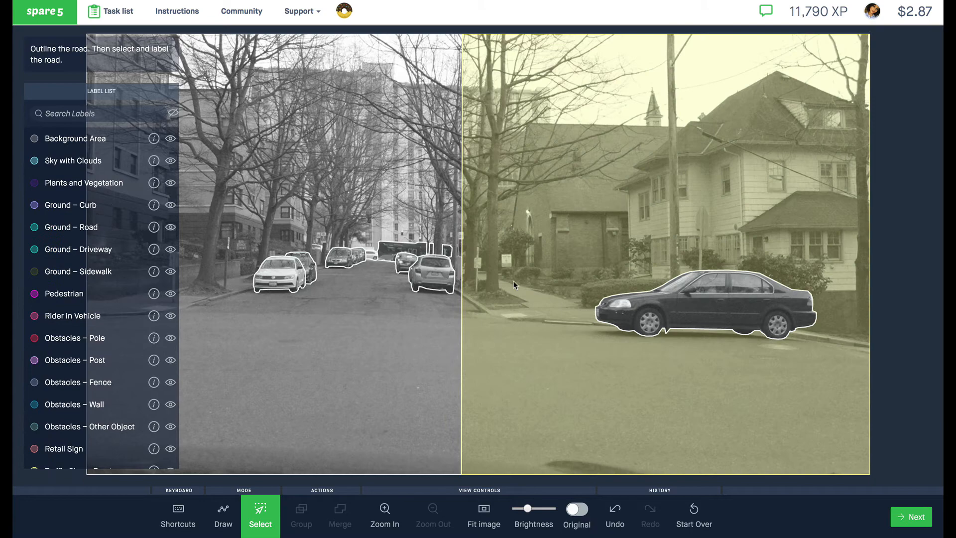
pyautogui.moveTo(441, 329)
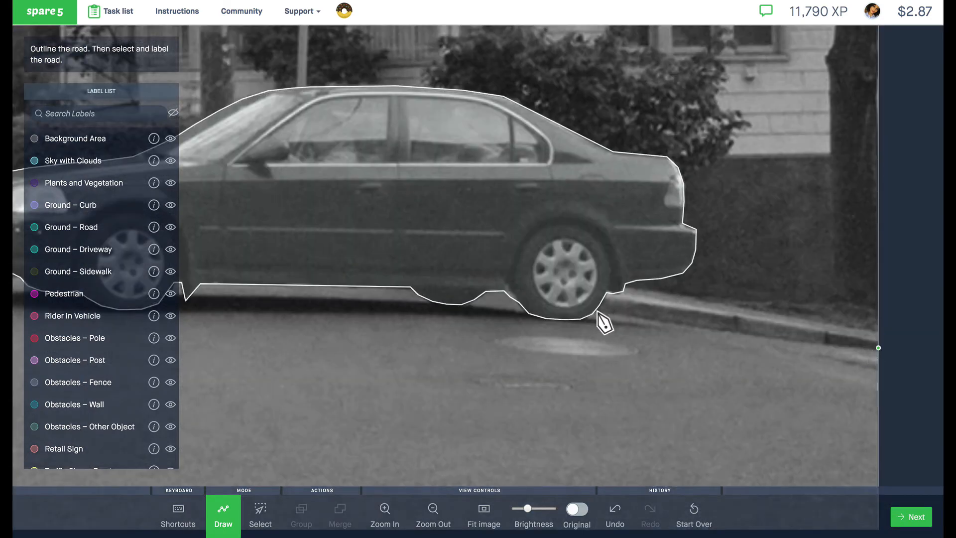
# Place road outline points under the car's rear wheel and along its lower edge.
pyautogui.click(597, 311)
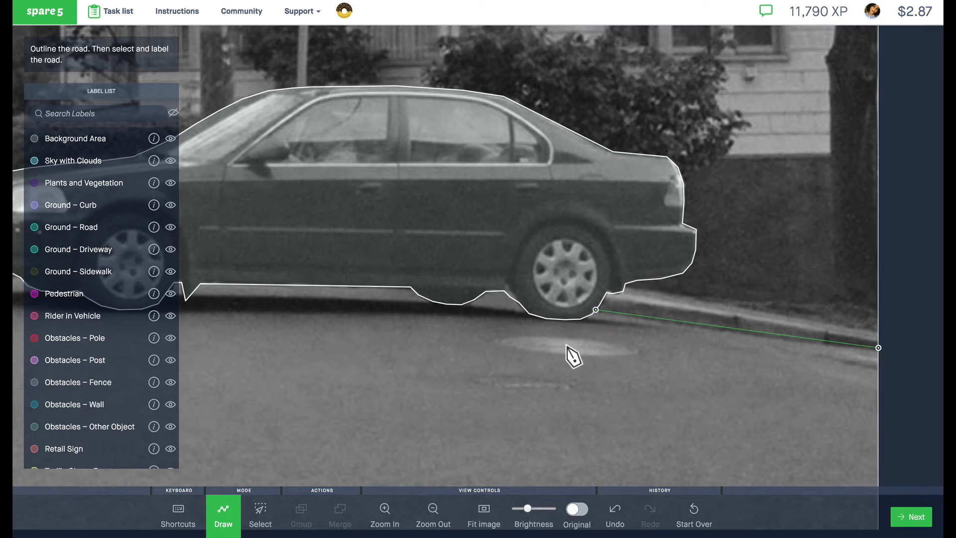
pyautogui.moveTo(526, 336)
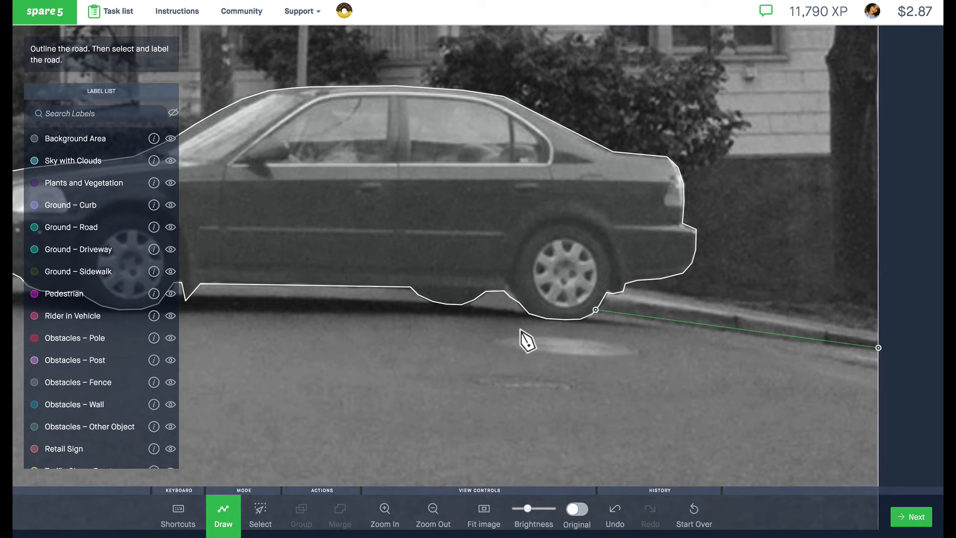
pyautogui.click(260, 516)
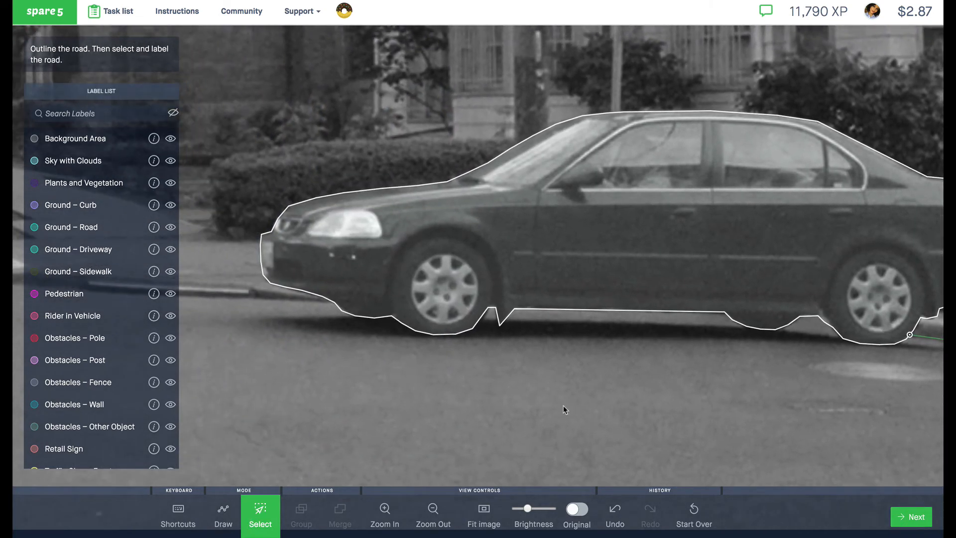
pyautogui.click(223, 518)
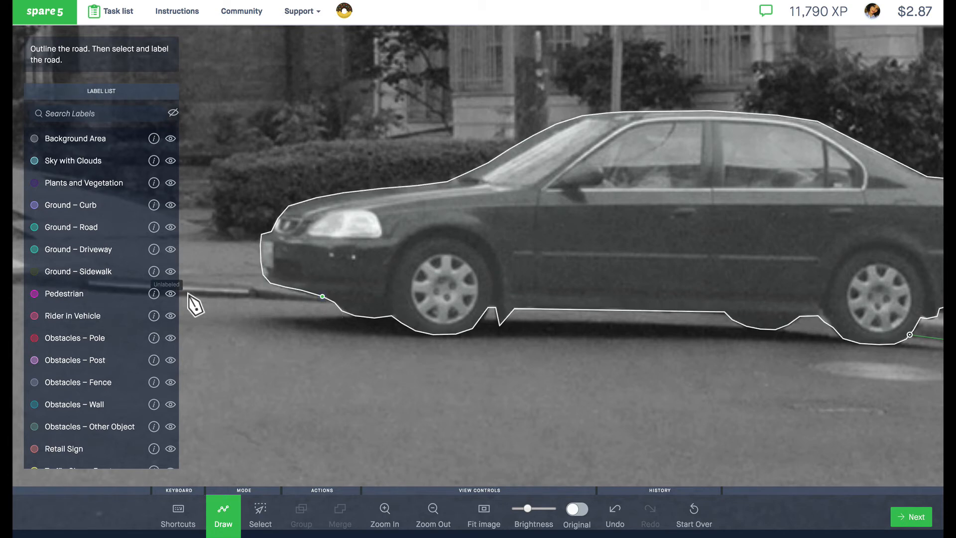
pyautogui.click(186, 292)
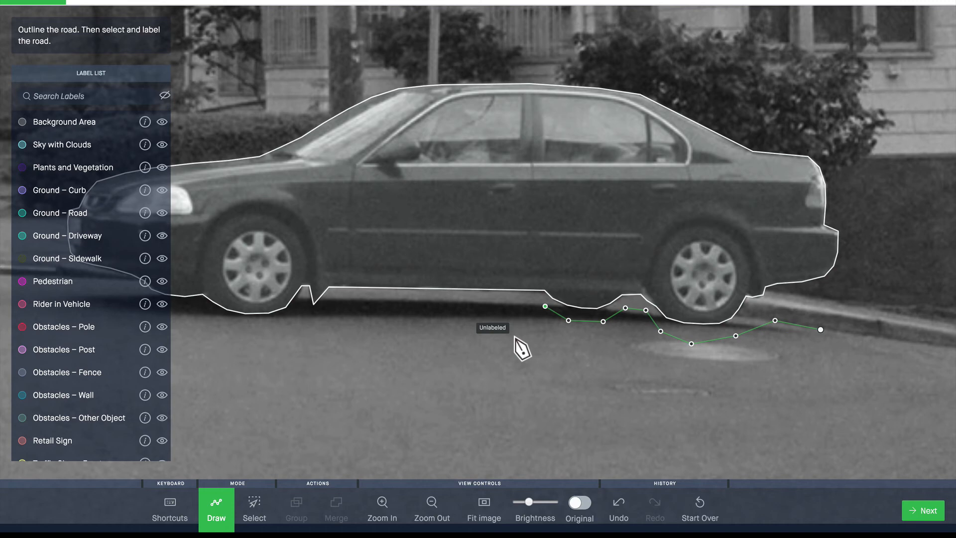
pyautogui.moveTo(745, 438)
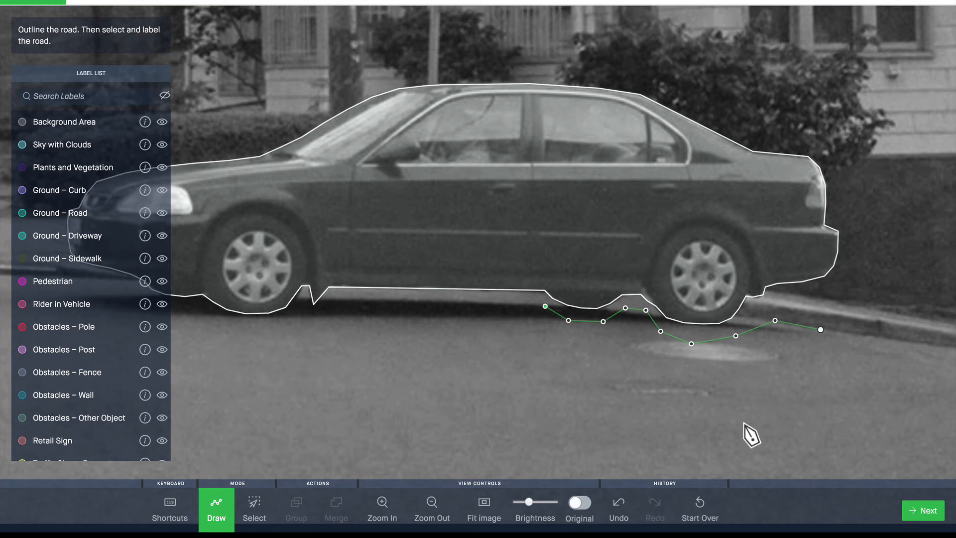
pyautogui.moveTo(749, 438)
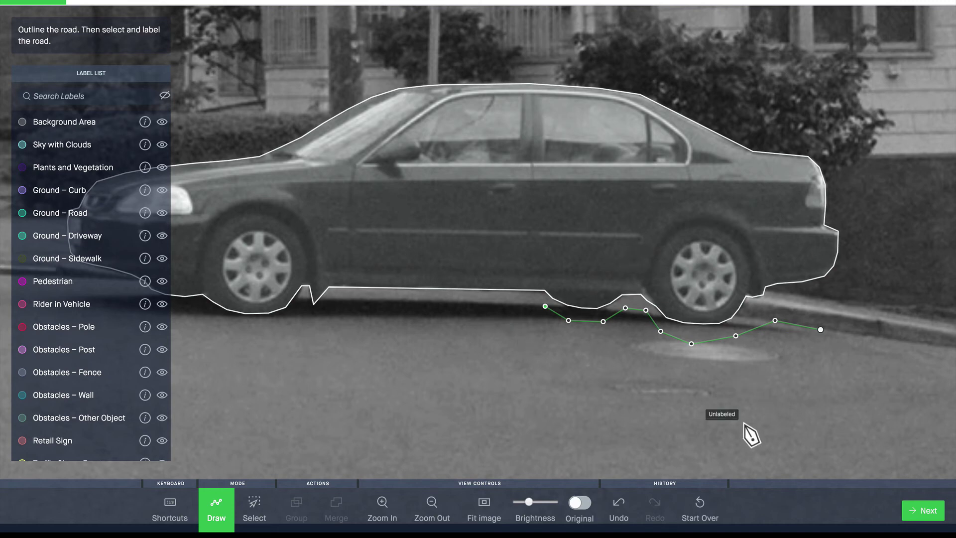